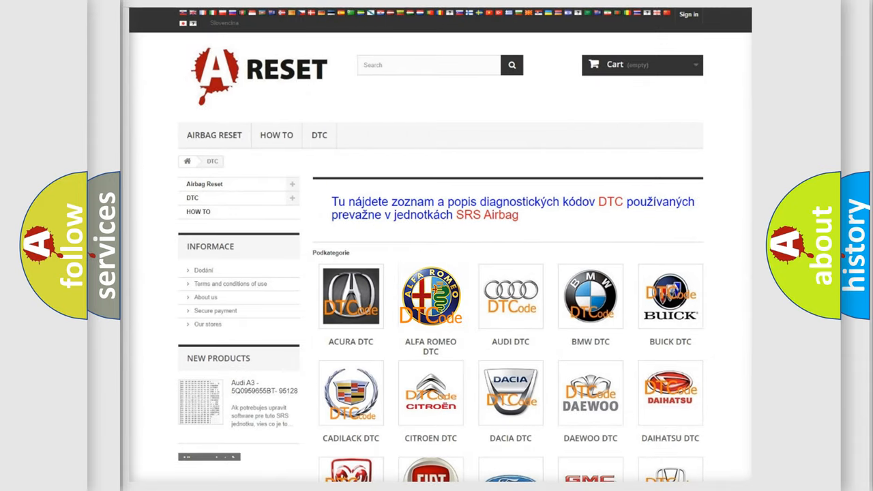
Show the Alfa Romeo DTC code list and browse down through its diagnostic codes
{"action": "left_click", "coordinate": [431, 296]}
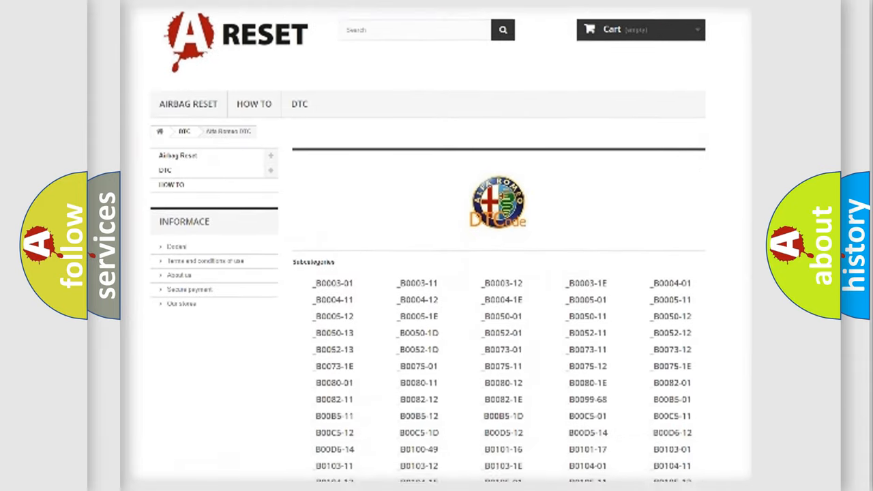
{"action": "scroll", "scroll_direction": "down", "scroll_amount": 3}
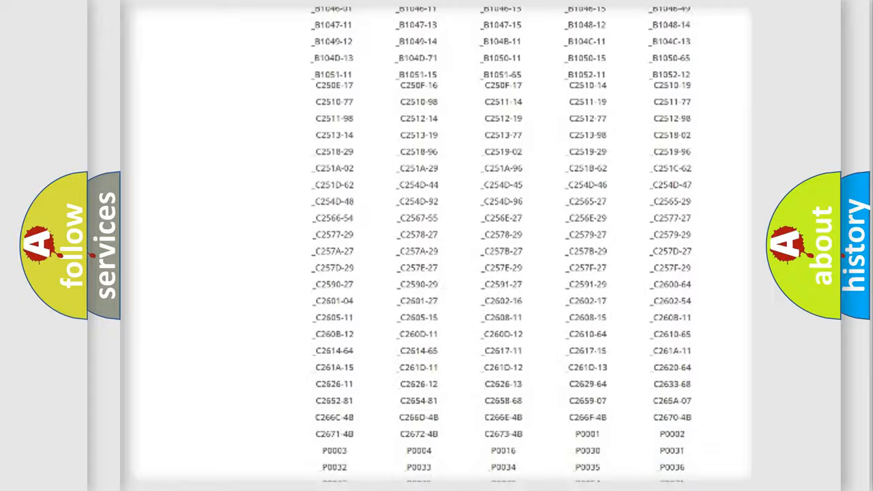